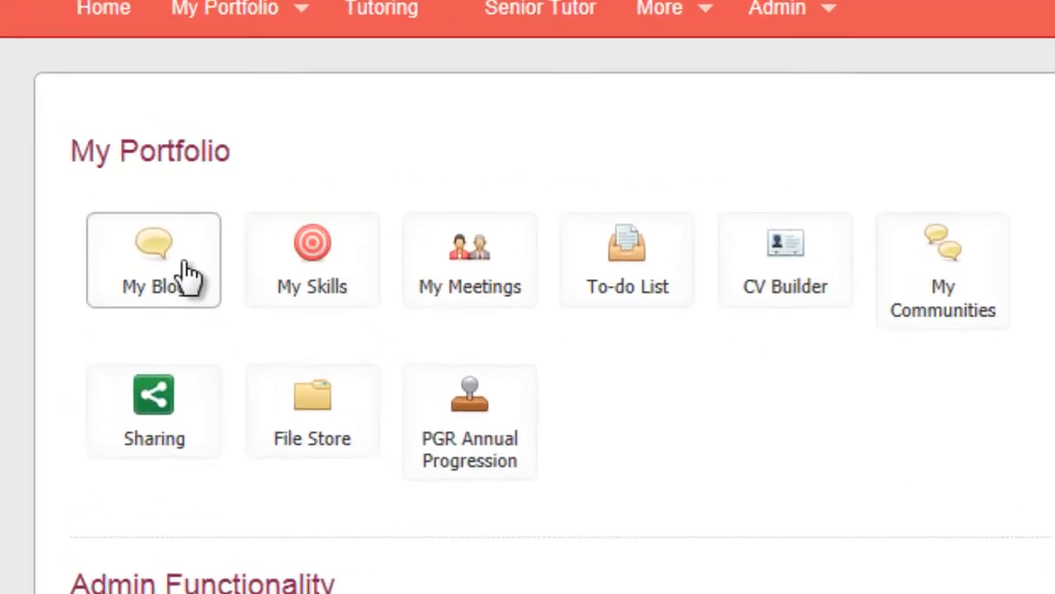
mouse_move(191, 284)
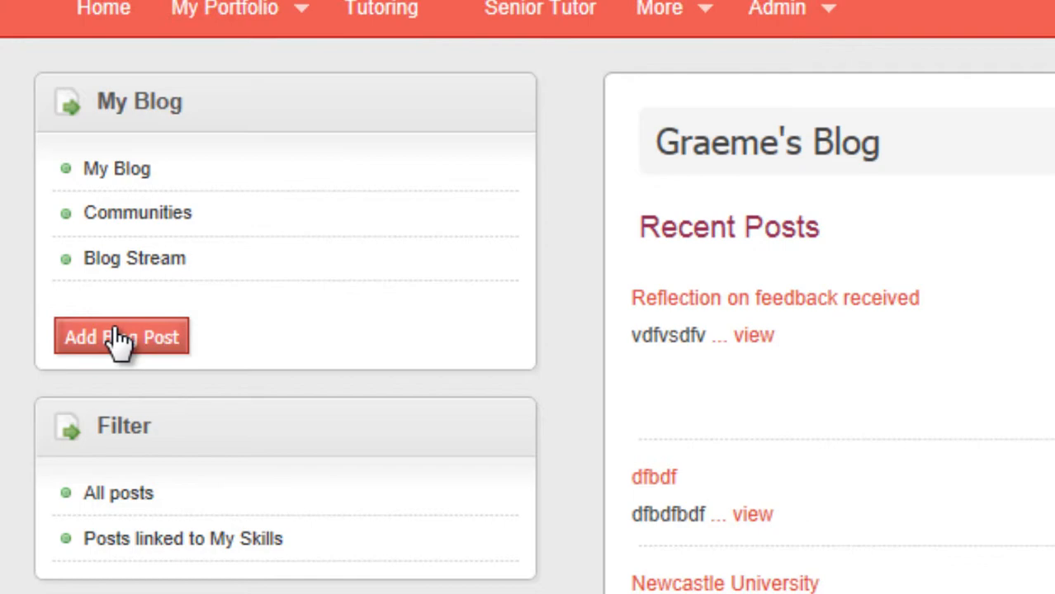
- Start a new blog post from My Blog via Add Blog Post
left_click(122, 337)
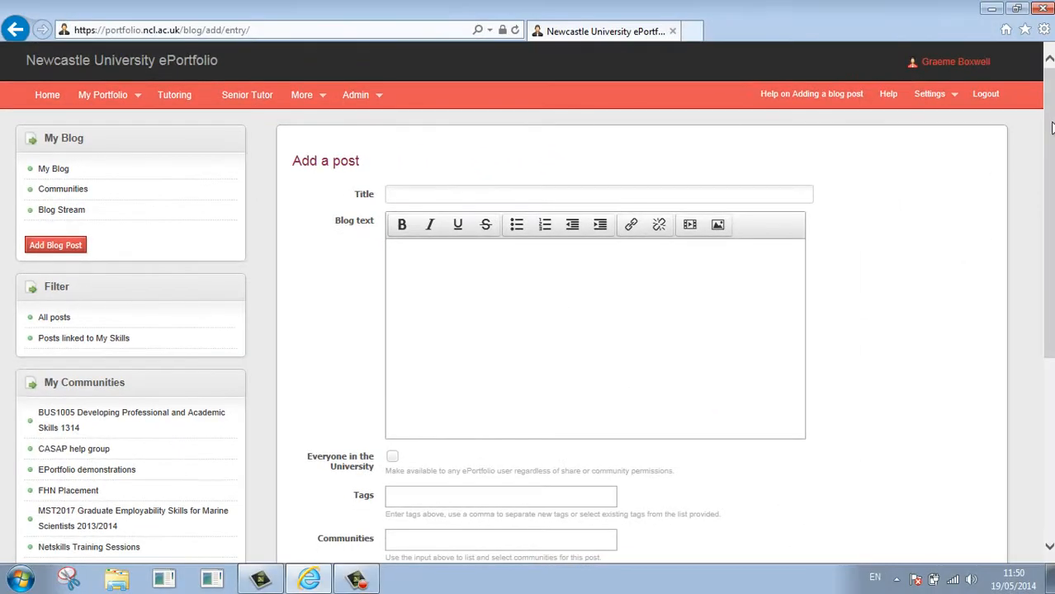
scroll("down", 3)
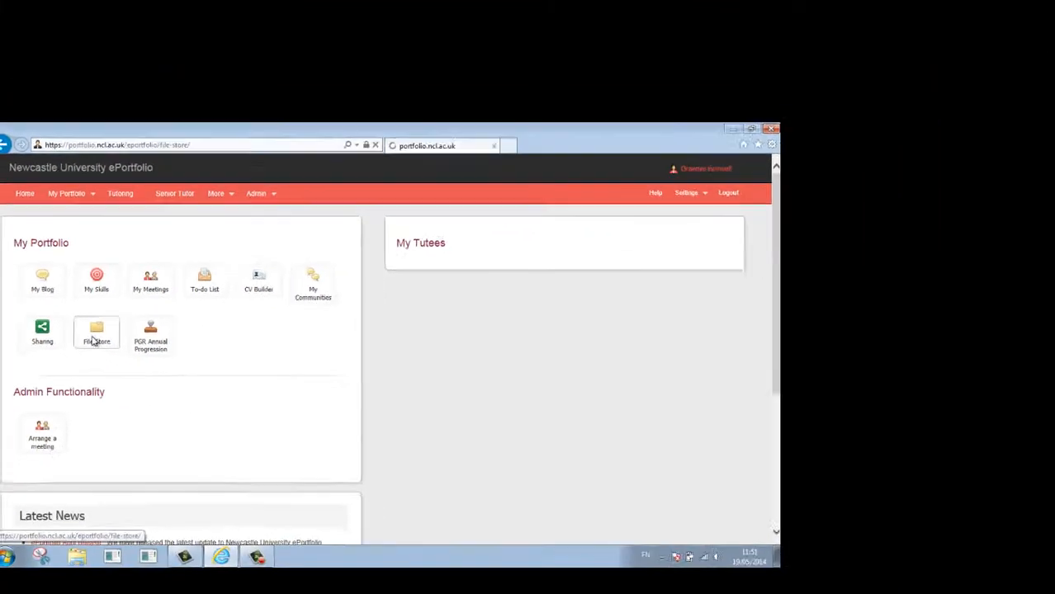
- Open the File Store listing uploaded files with dates and linked content
left_click(96, 330)
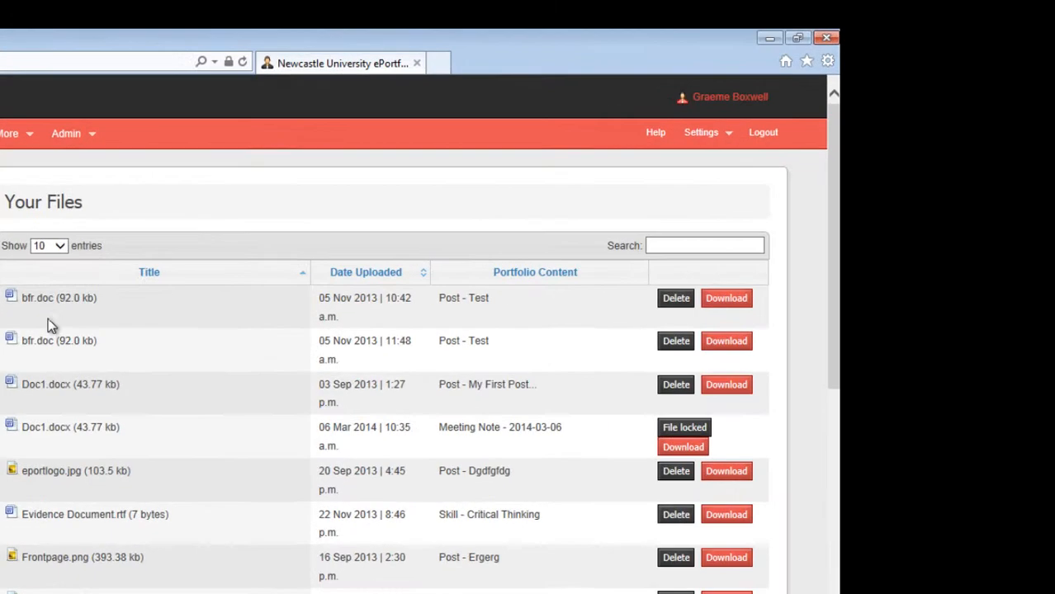
mouse_move(25, 310)
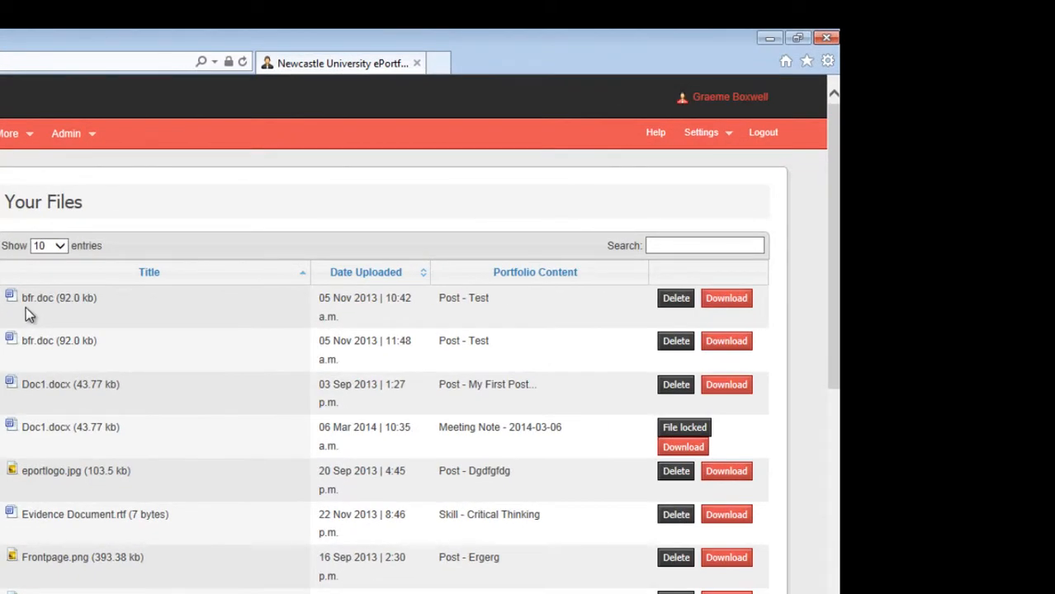
mouse_move(50, 322)
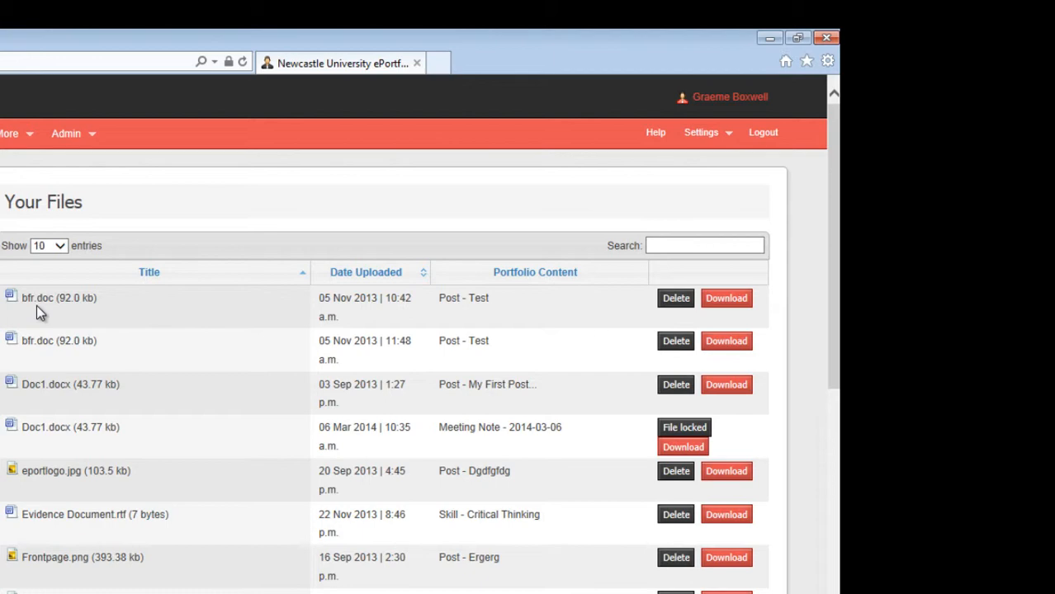
mouse_move(449, 312)
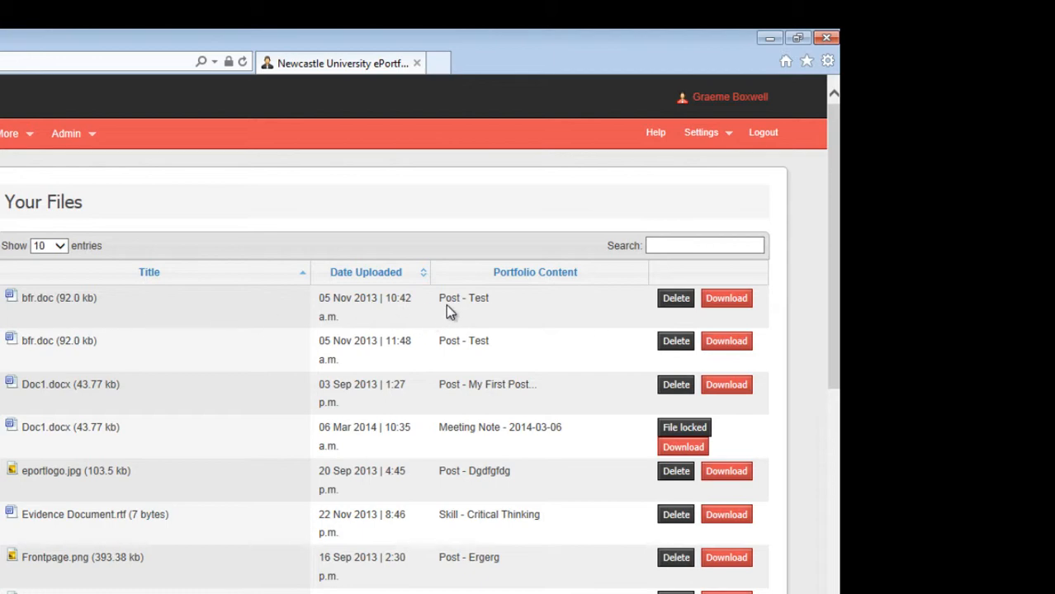
mouse_move(472, 312)
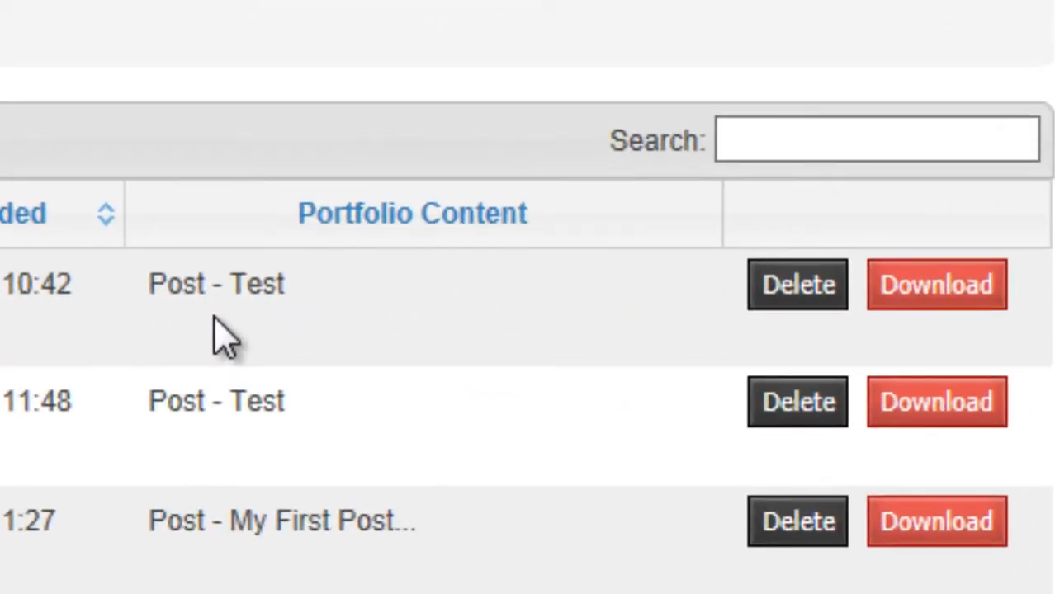
mouse_move(197, 350)
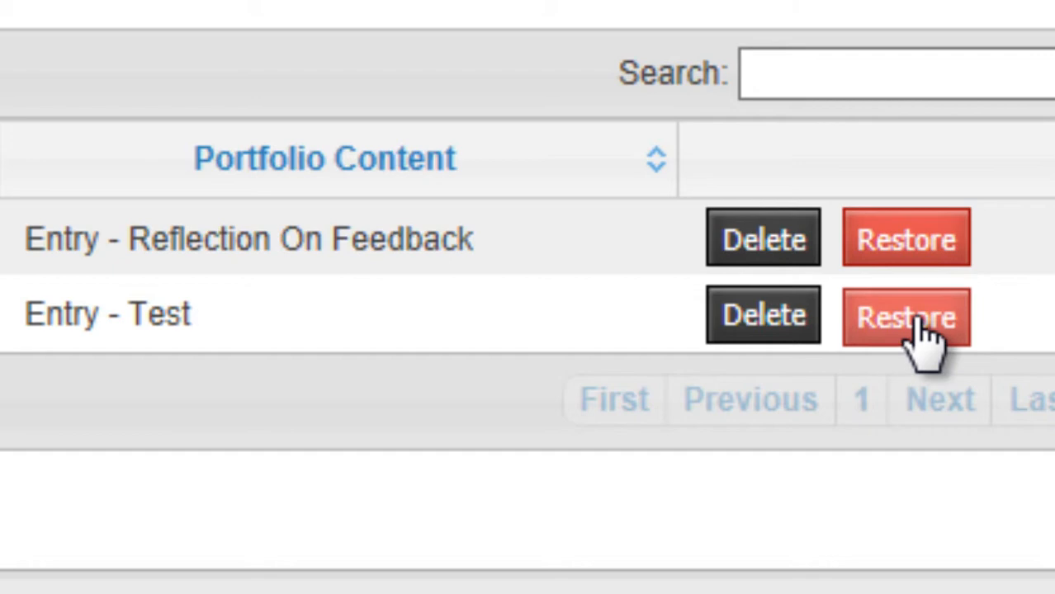
- Restore the deleted file linked to the Test entry from the Recycle Bin
left_click(905, 317)
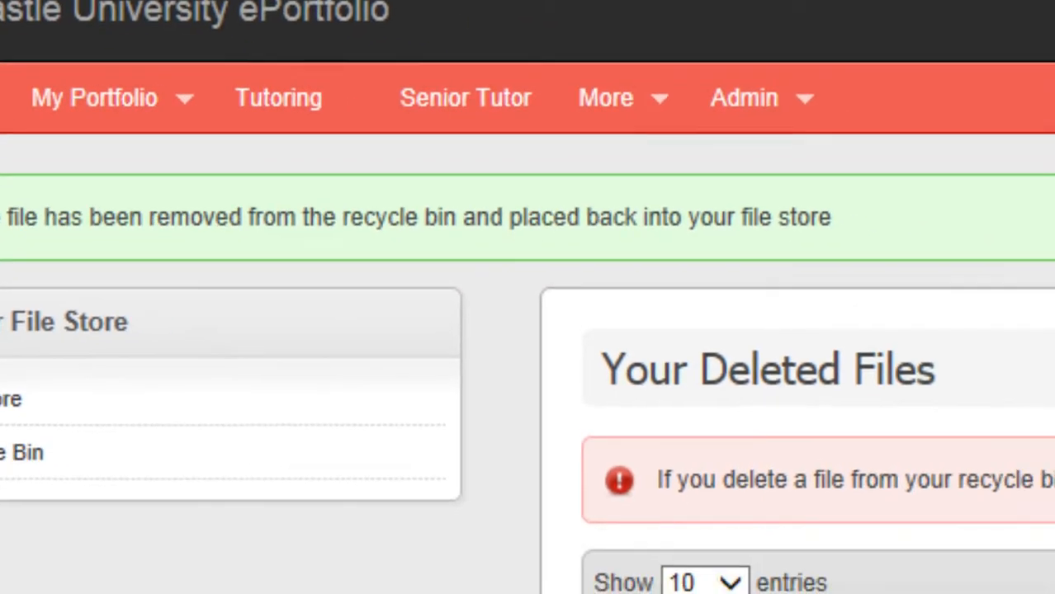
- Permanently delete AppSwap.docx, leaving the Recycle Bin empty
scroll("down", 3)
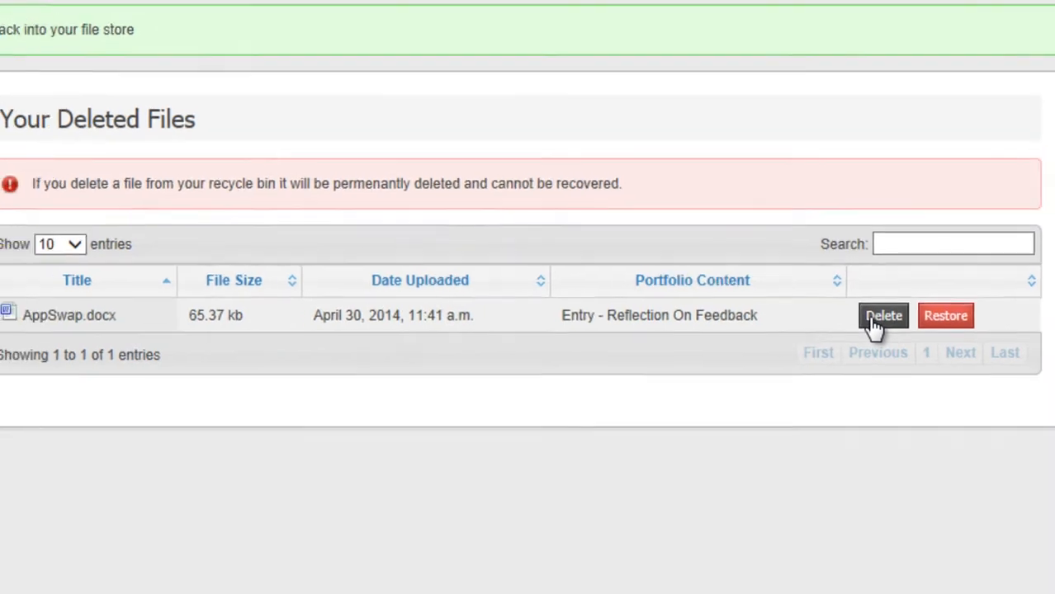
left_click(881, 315)
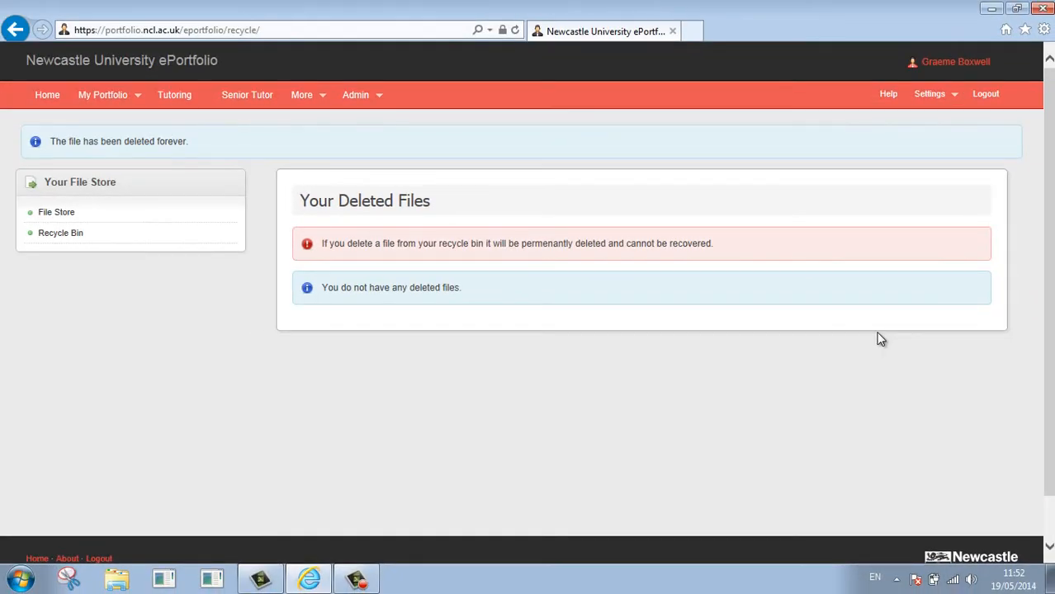